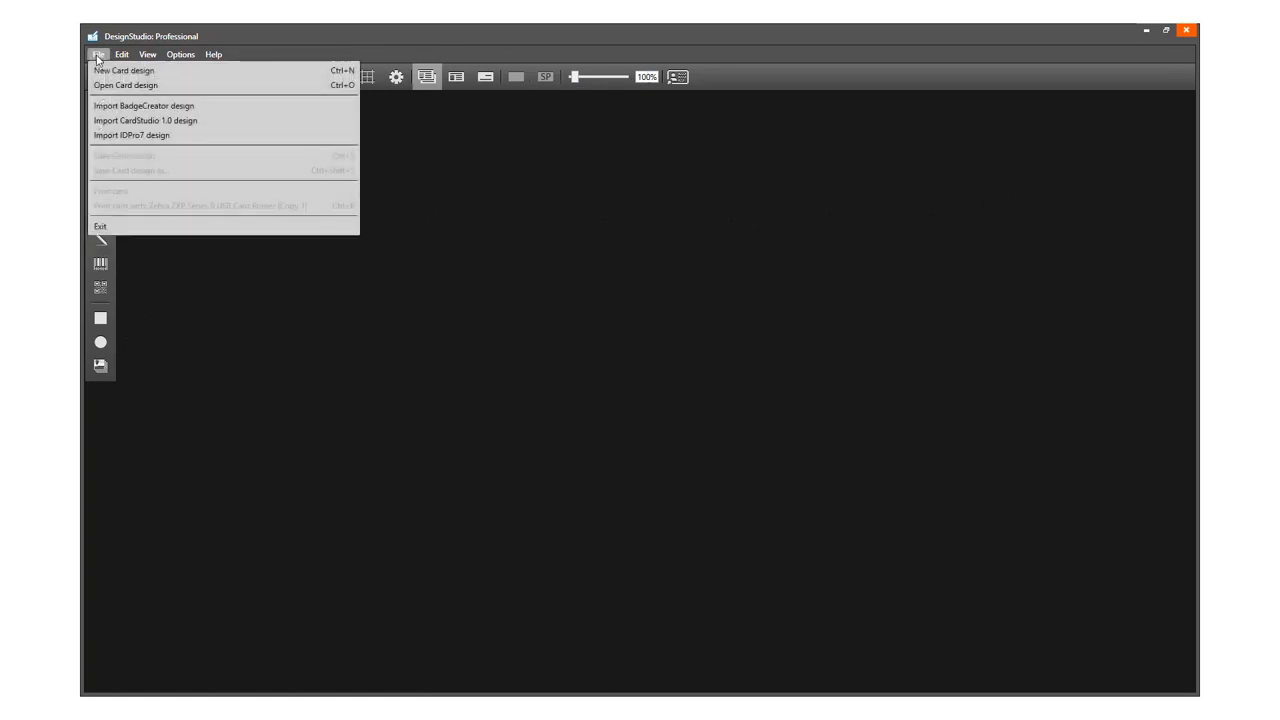
# Start a new card design from the File menu.
pyautogui.click(124, 72)
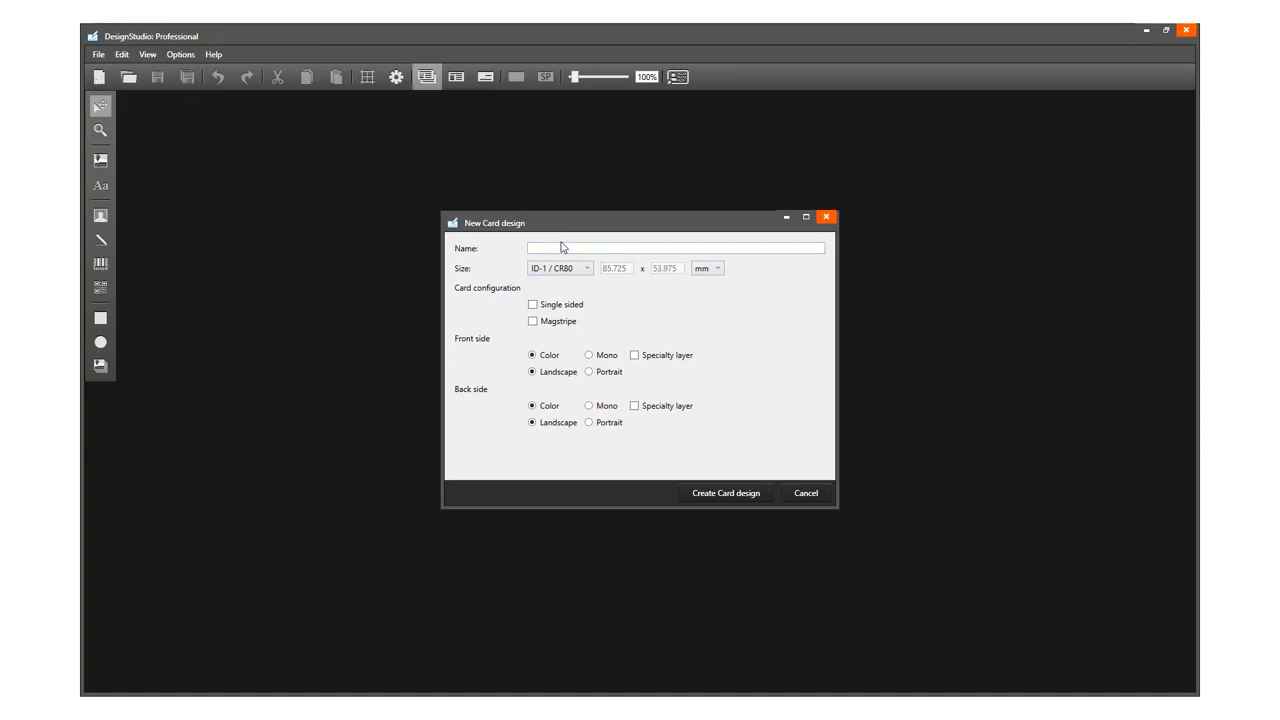
# Name the new card design 'Video demo card'.
pyautogui.write('V')
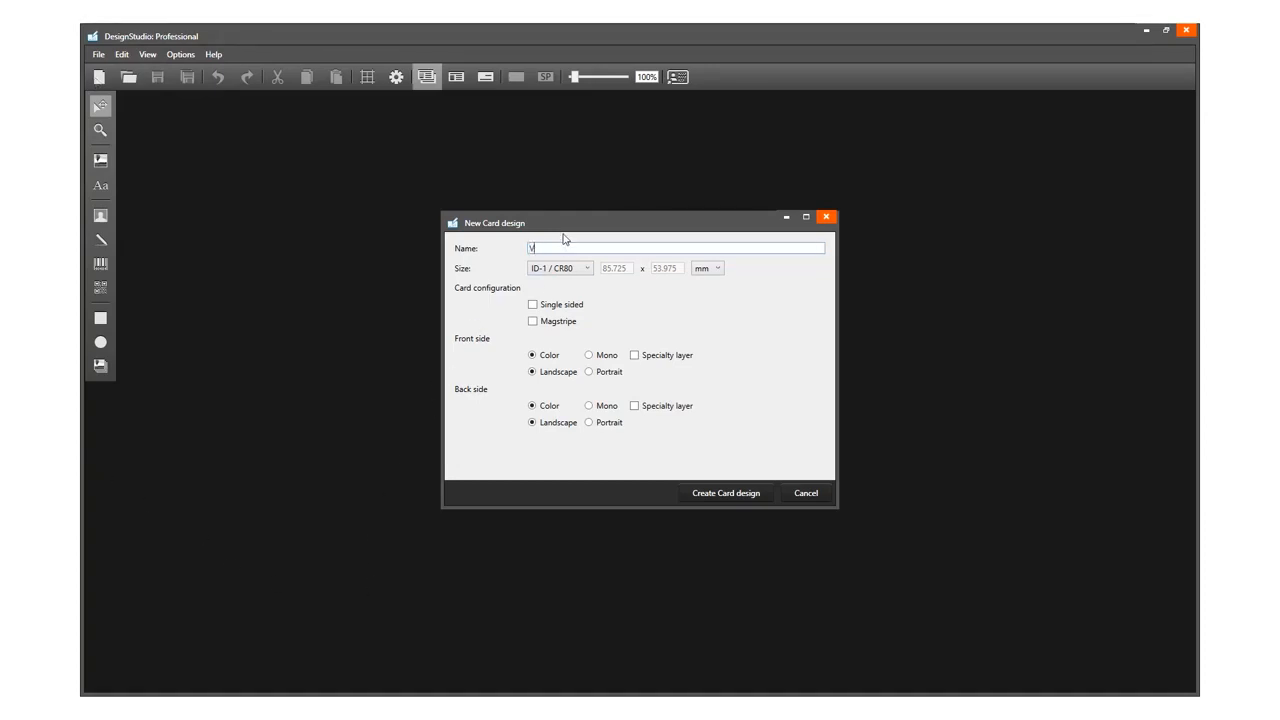
pyautogui.write('ideo')
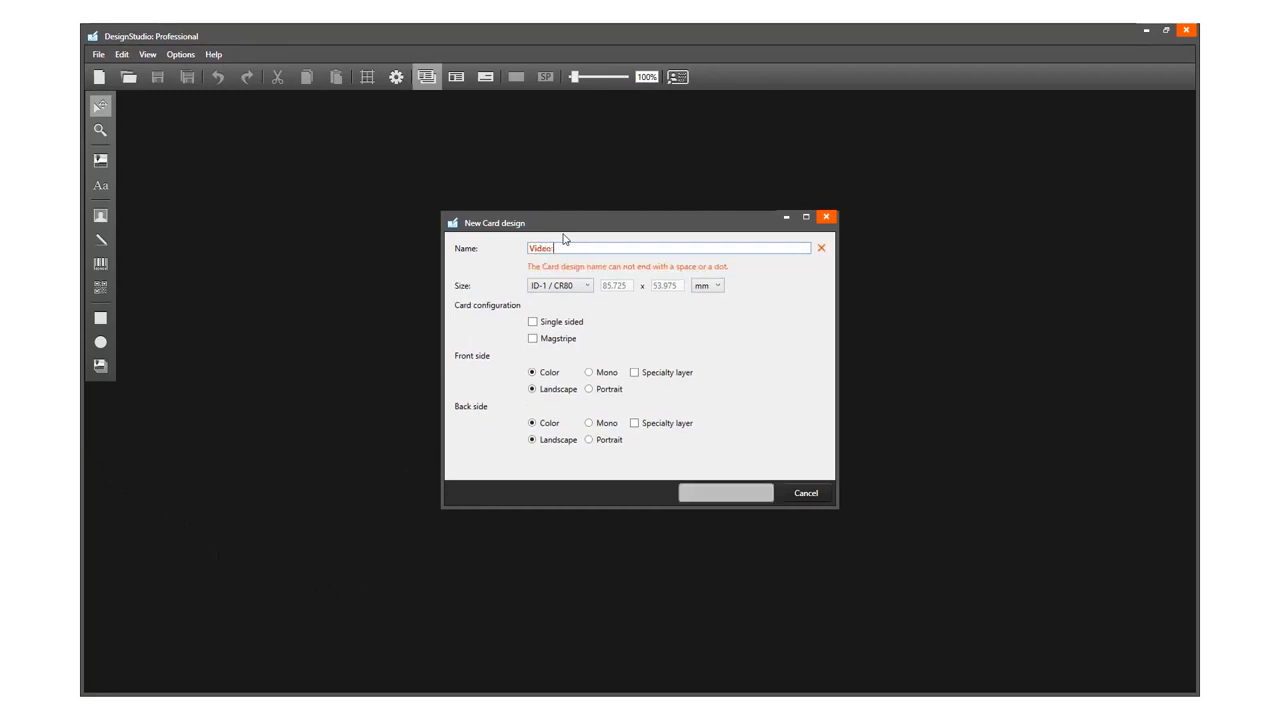
pyautogui.write('demo c')
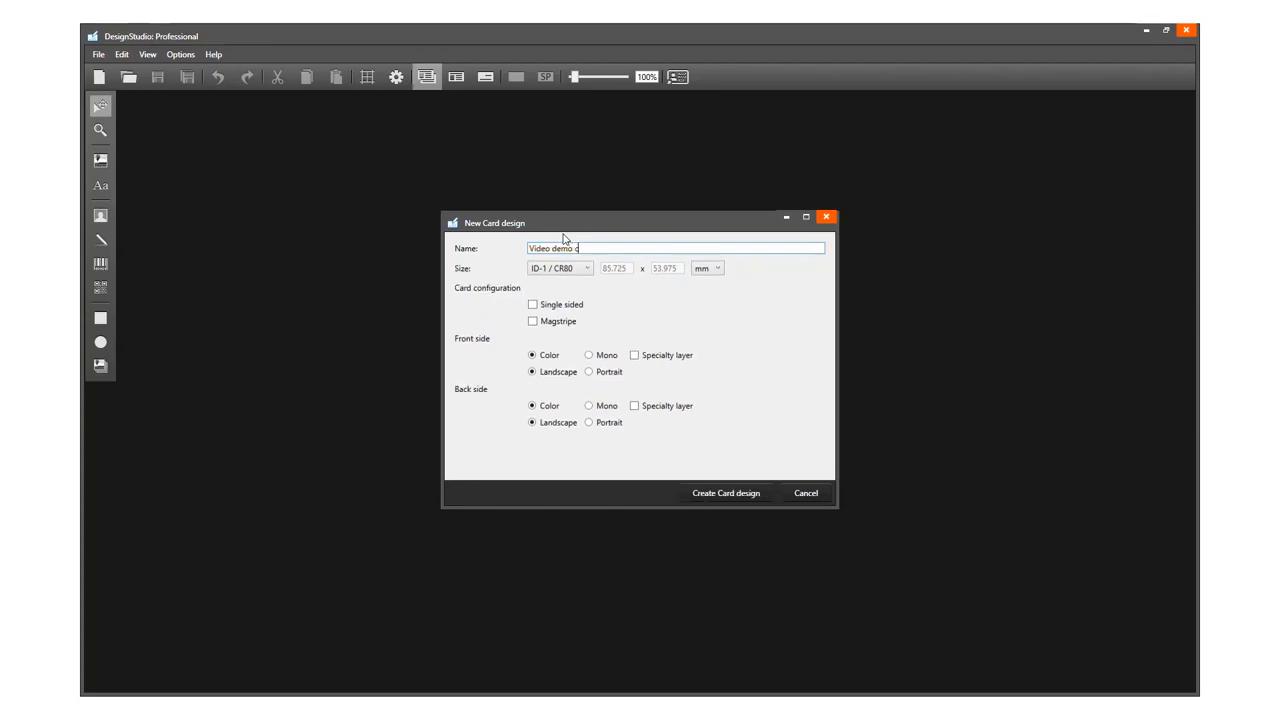
pyautogui.write('ard')
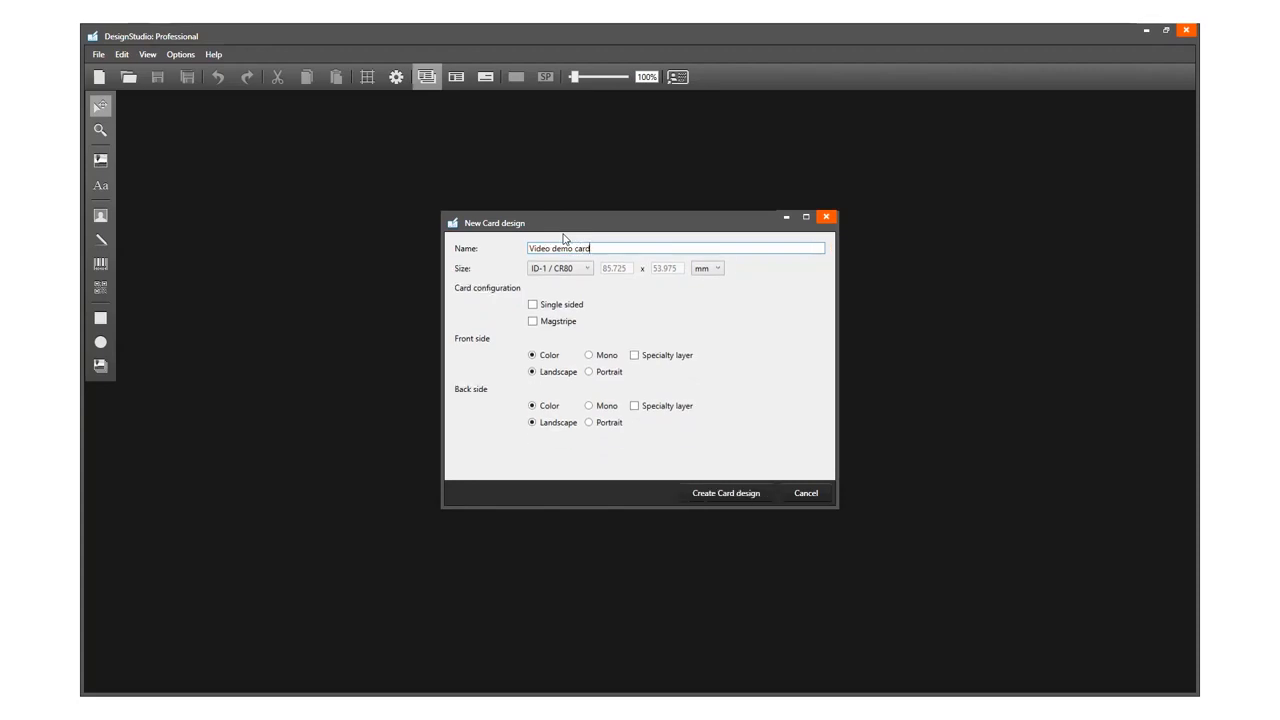
pyautogui.moveTo(732, 332)
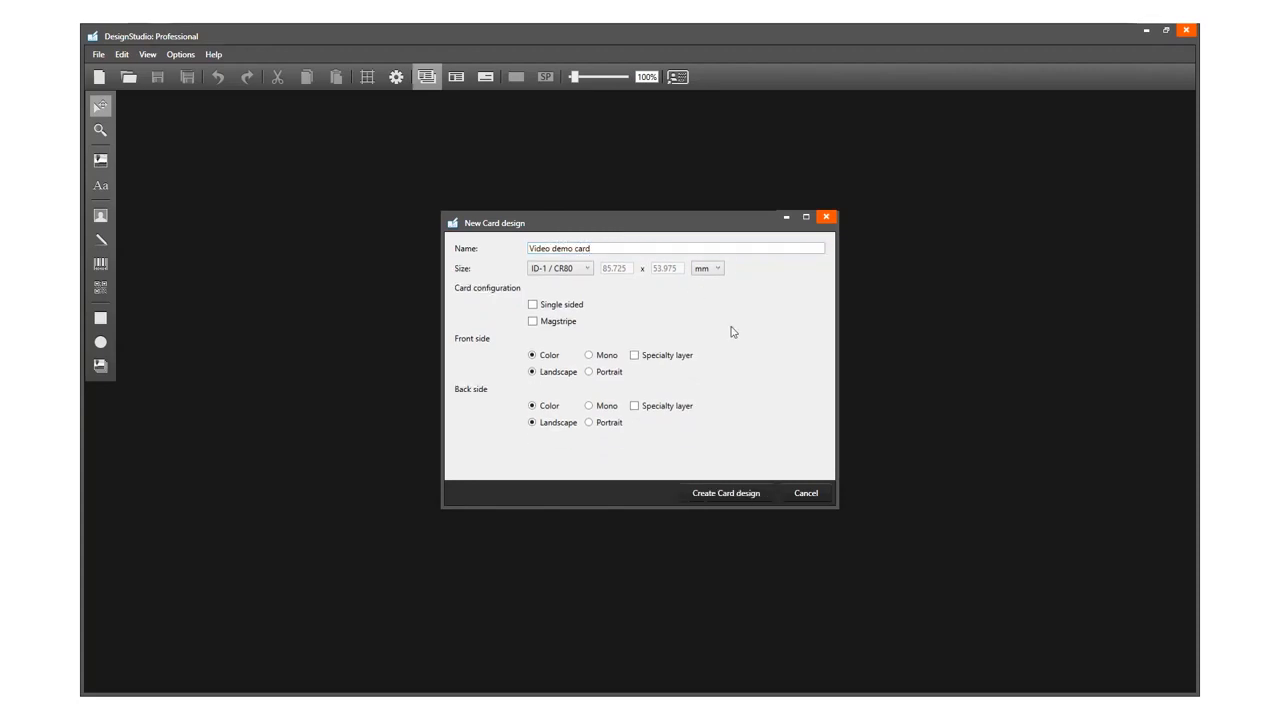
pyautogui.click(588, 268)
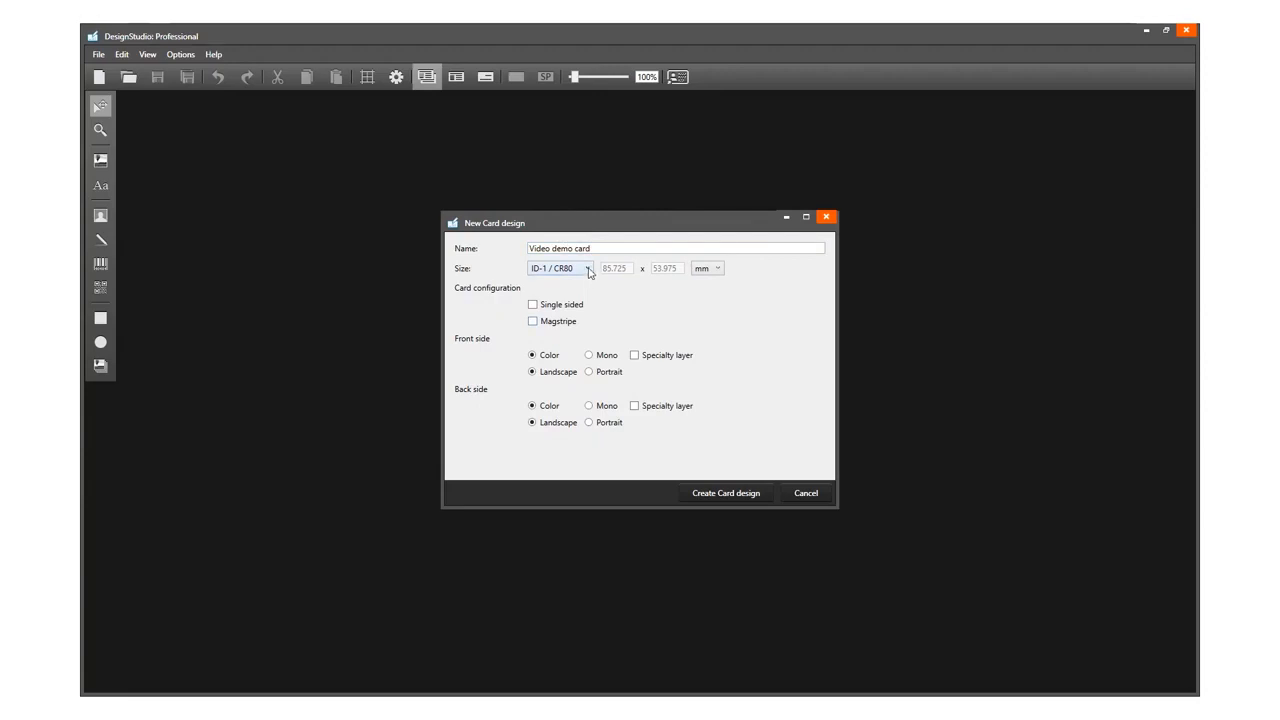
pyautogui.click(588, 268)
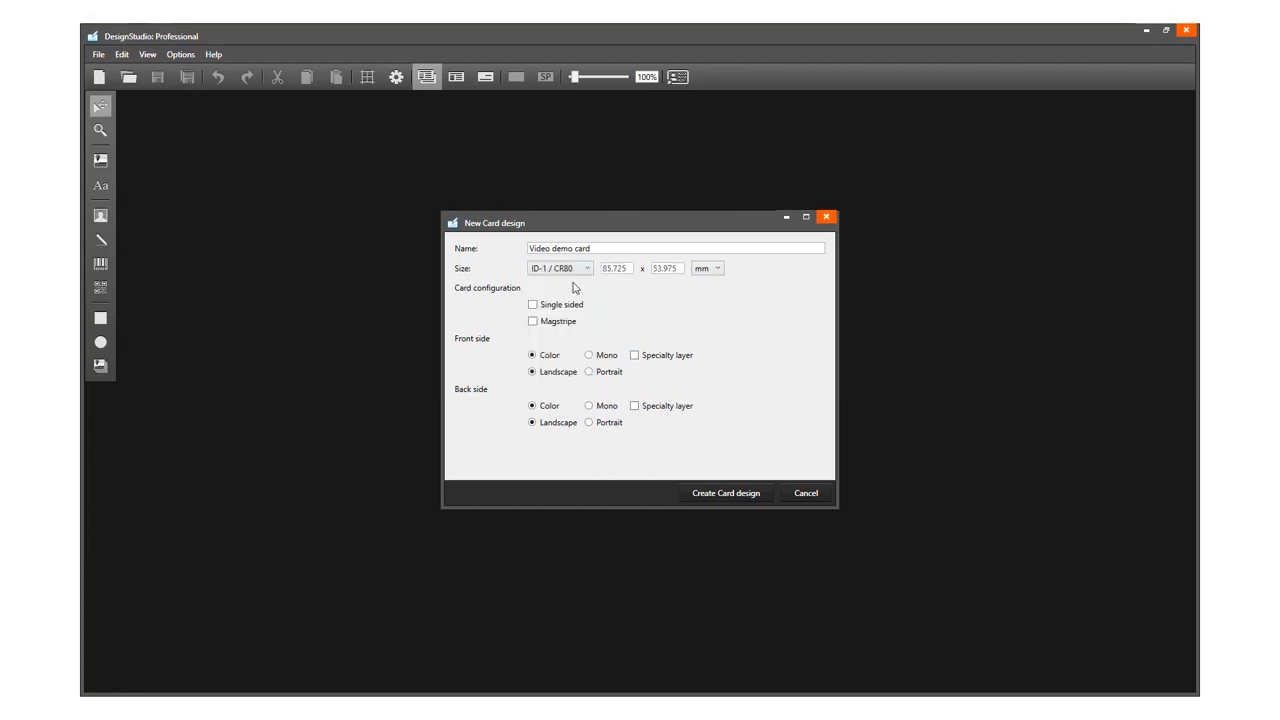
pyautogui.click(584, 268)
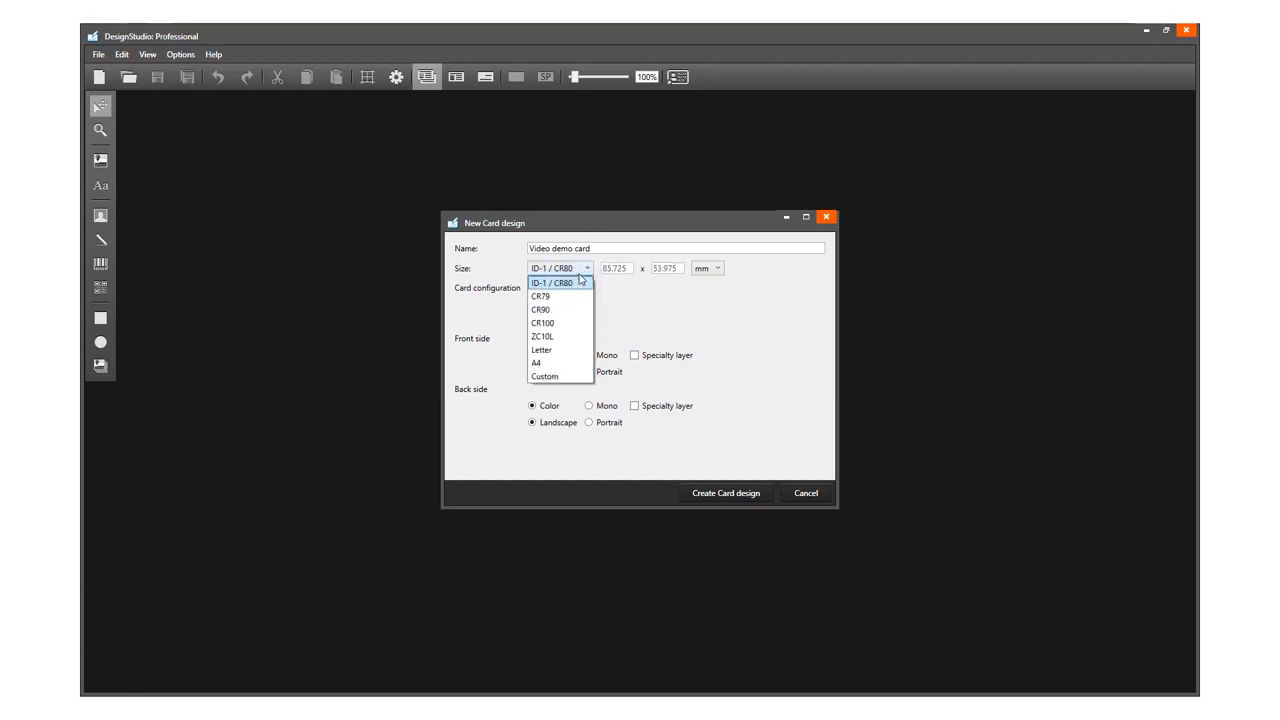
pyautogui.click(556, 282)
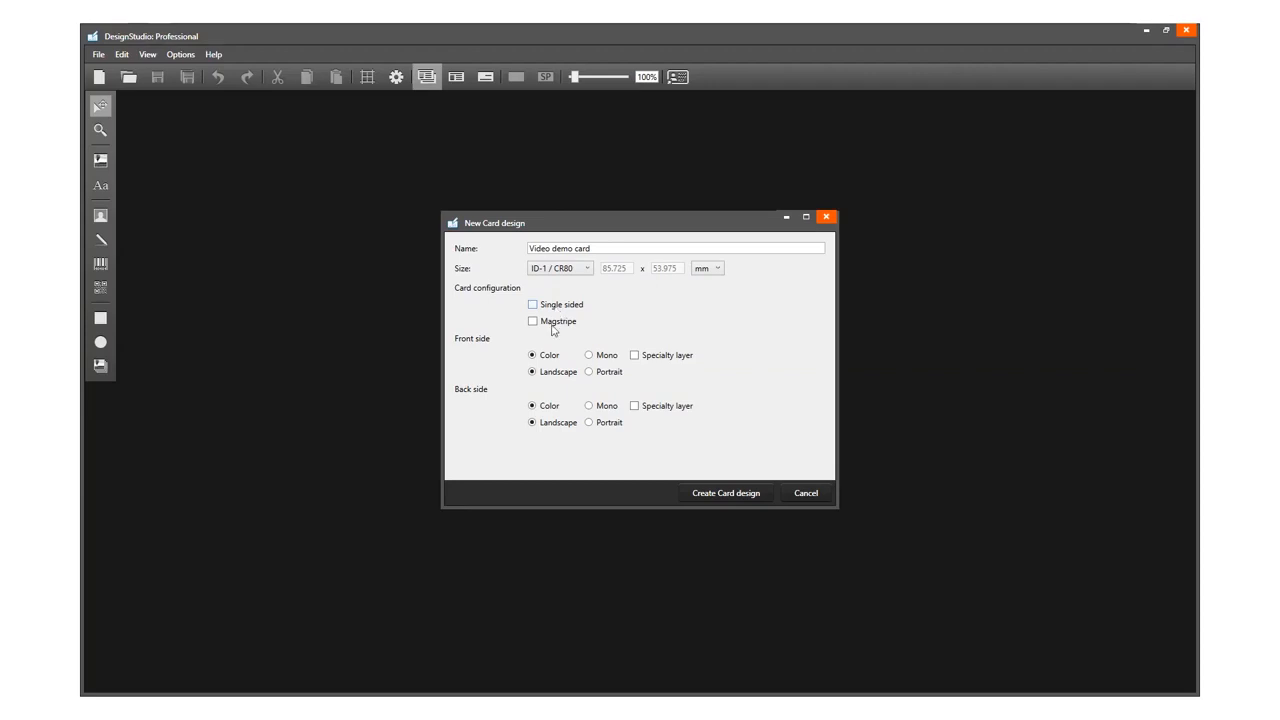
# Keep the card double-sided, add a magstripe, and keep the back side in landscape.
pyautogui.click(532, 304)
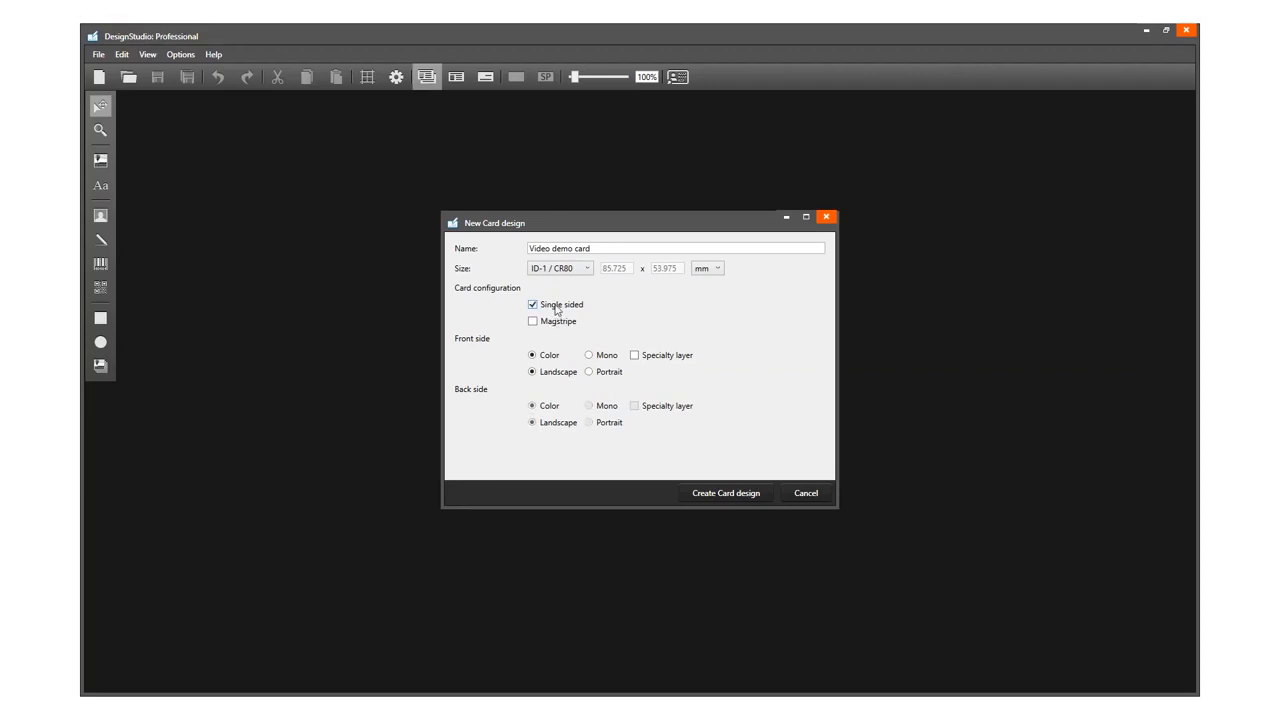
pyautogui.click(532, 304)
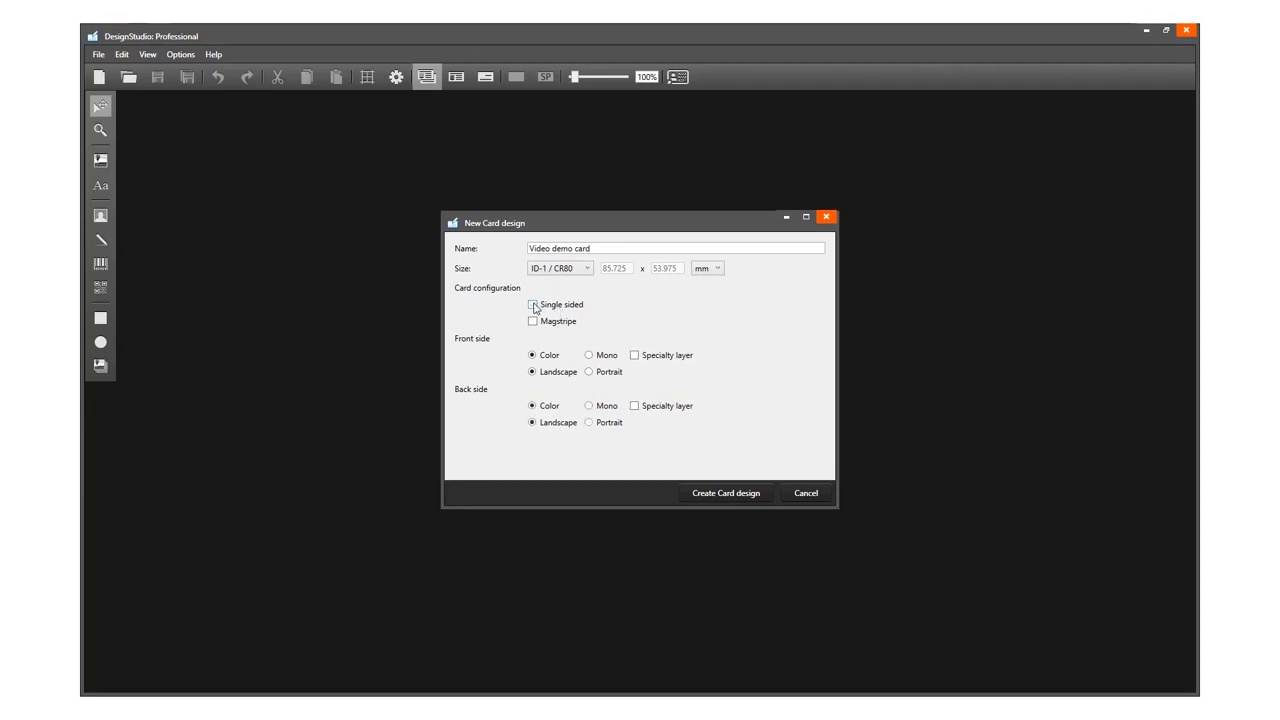
pyautogui.click(532, 320)
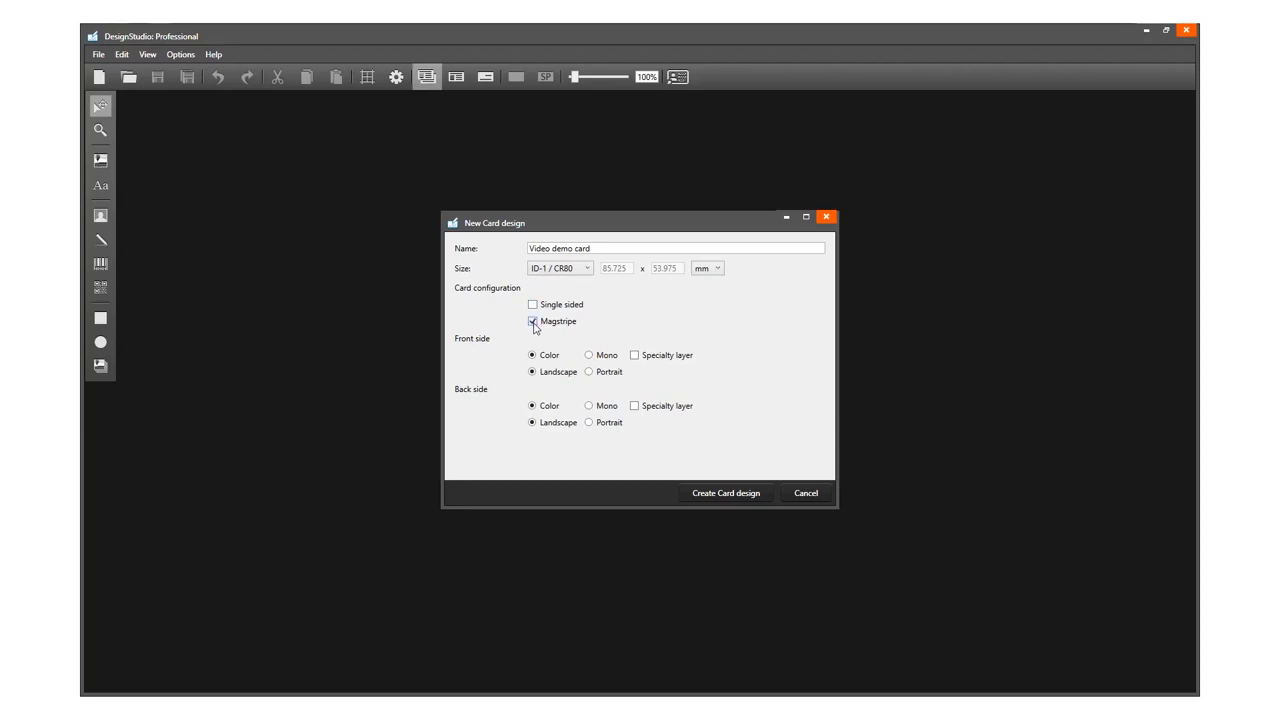
pyautogui.click(532, 320)
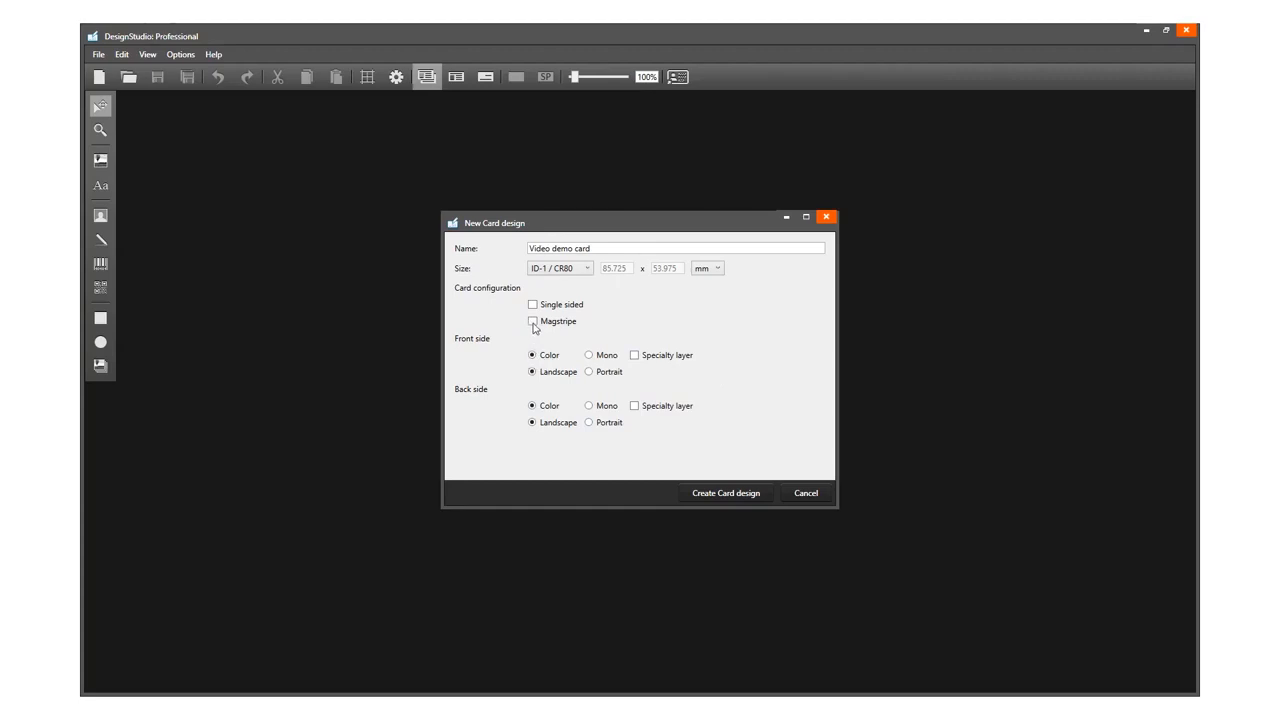
pyautogui.click(532, 320)
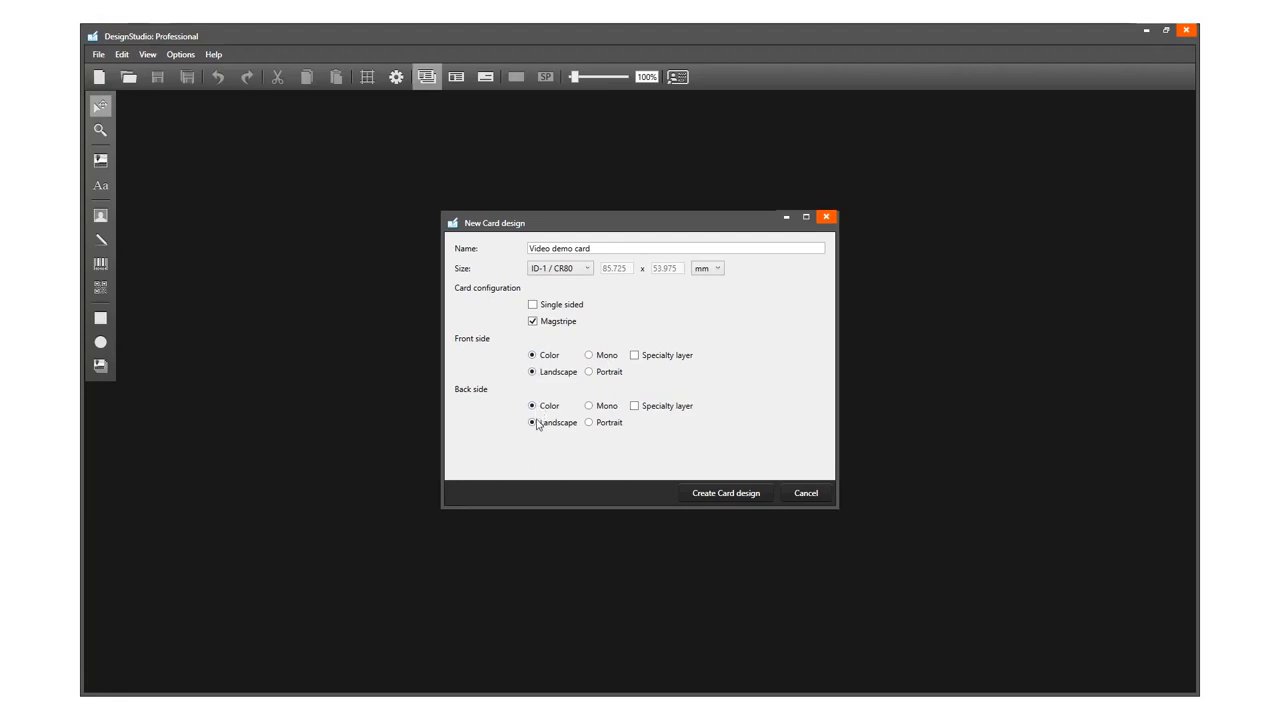
pyautogui.click(634, 404)
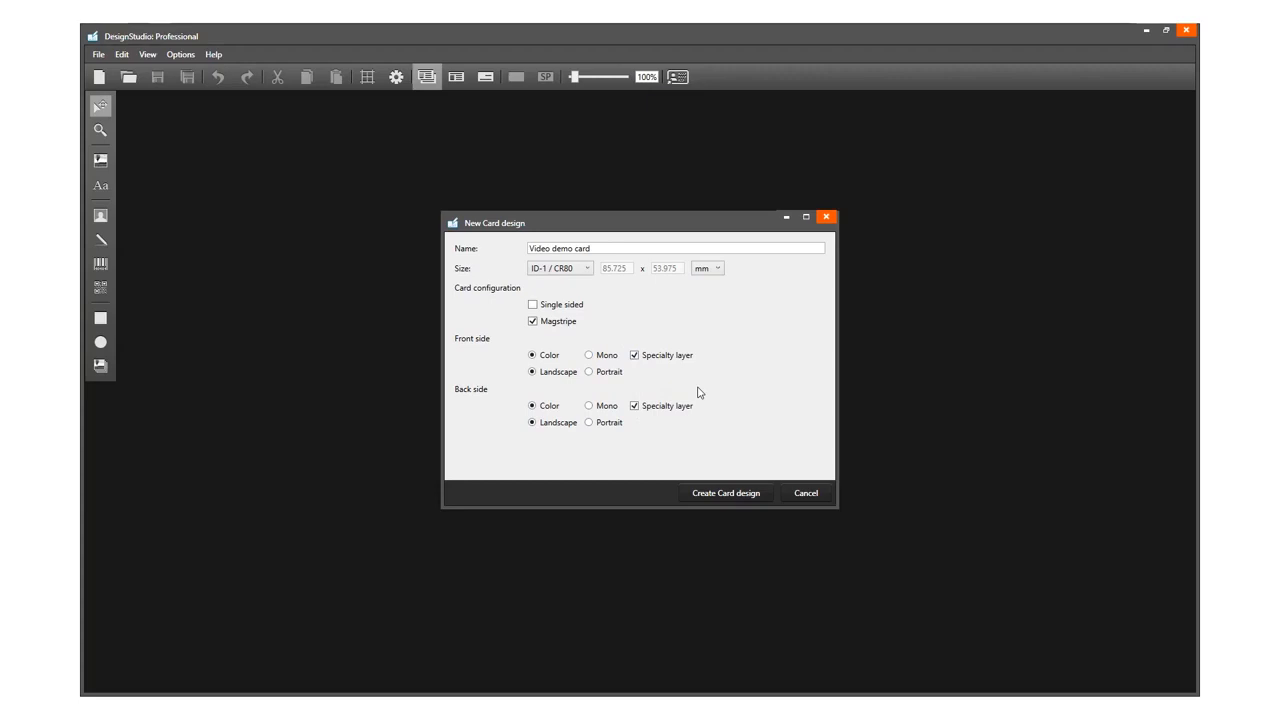
pyautogui.moveTo(726, 492)
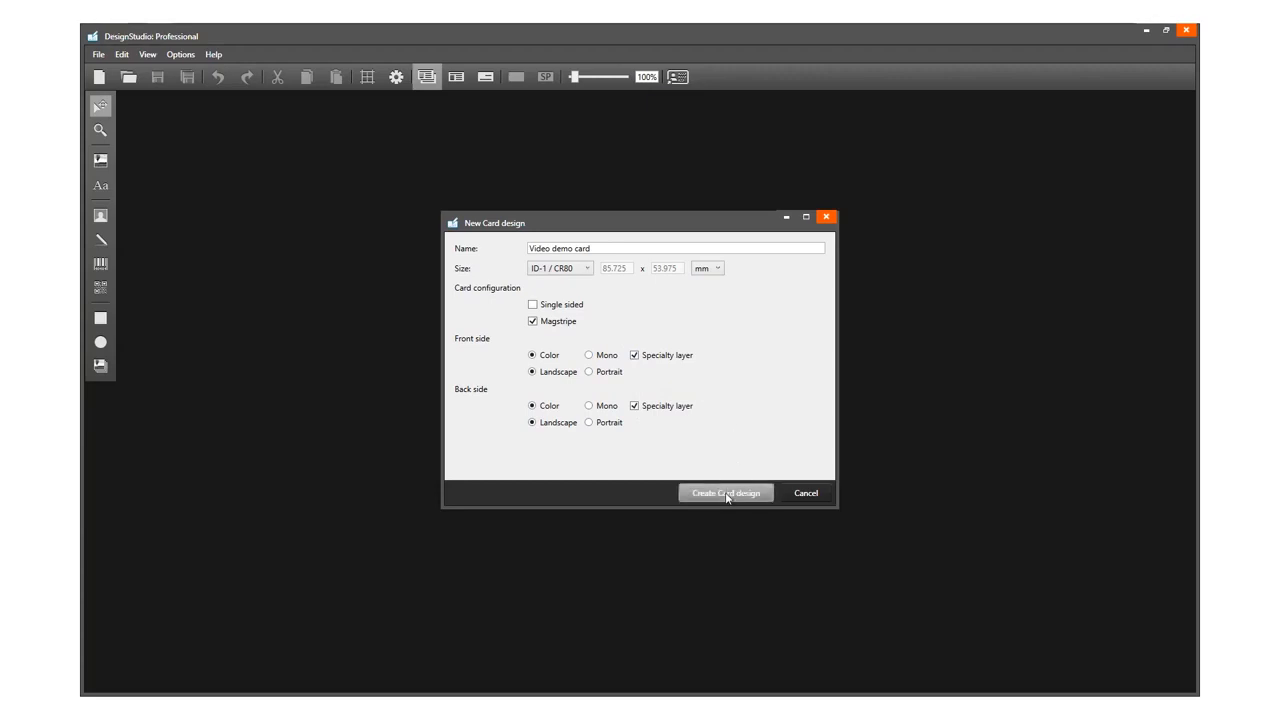
# Create the Video demo card design and enlarge its views on the canvas.
pyautogui.click(726, 492)
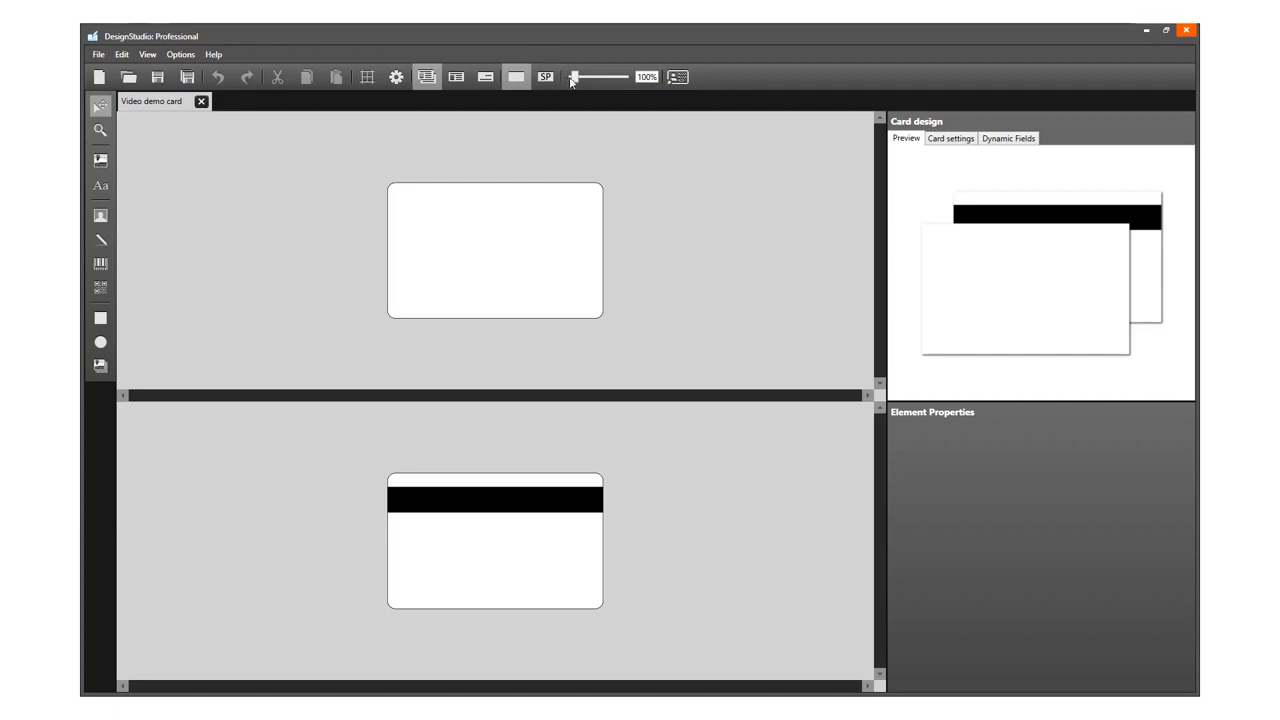
pyautogui.moveTo(566, 78); pyautogui.dragTo(580, 78)
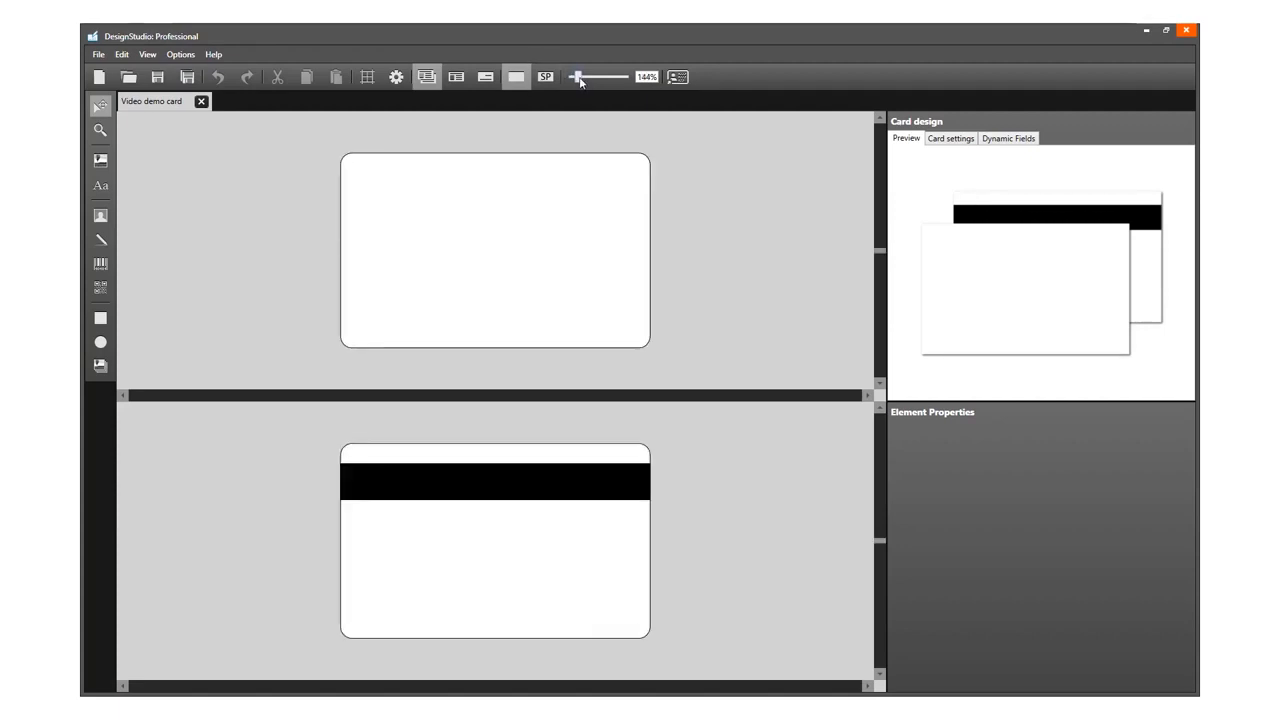
# Switch between back-only and dual front/back view, then show the card's settings.
pyautogui.click(484, 76)
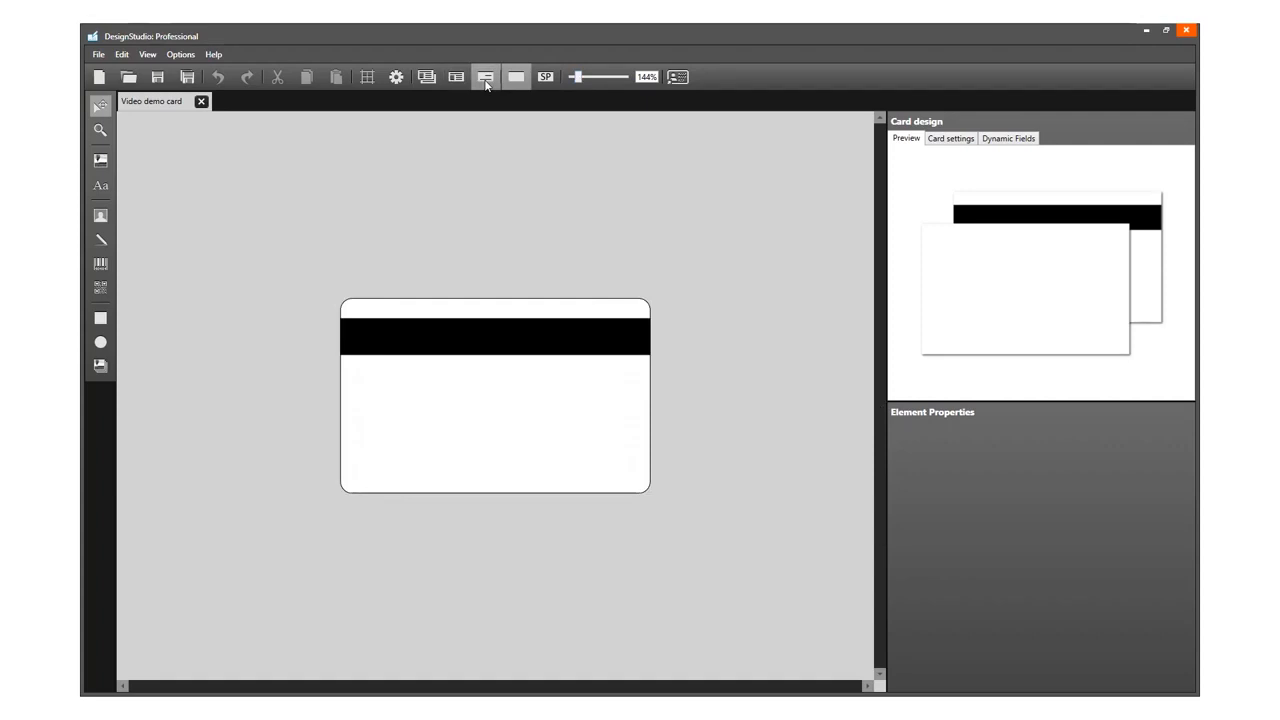
pyautogui.click(428, 76)
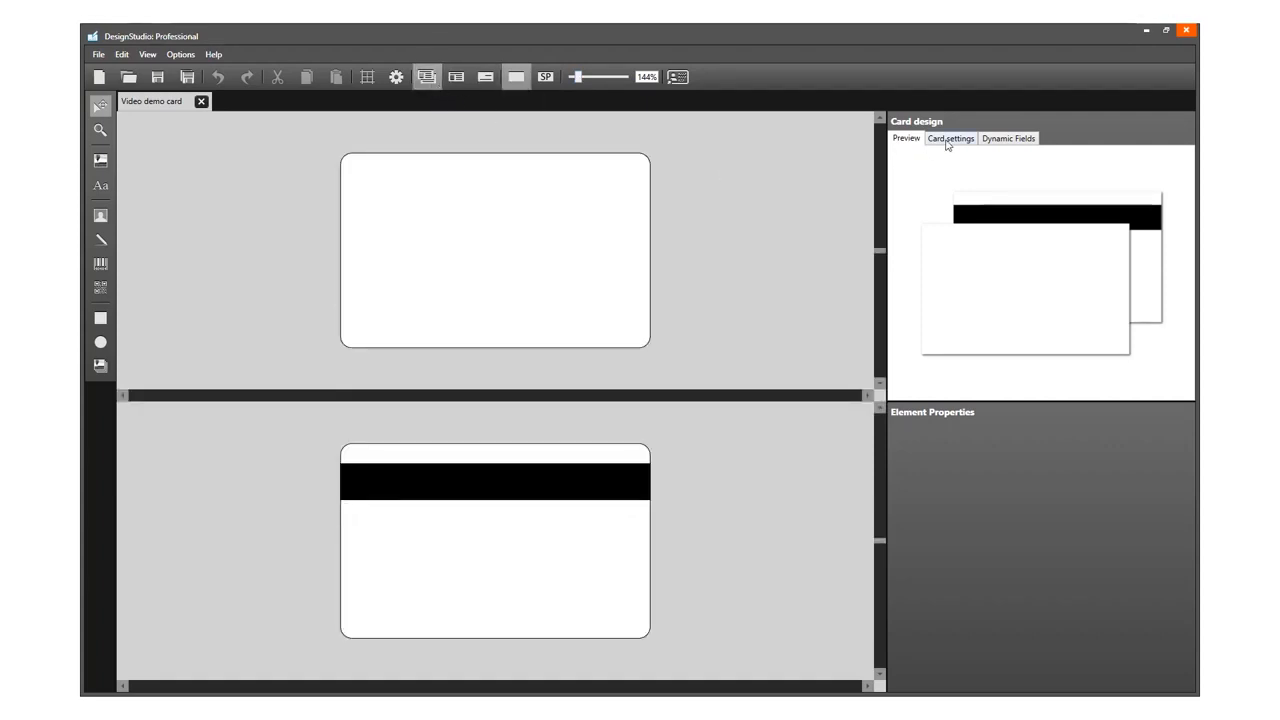
pyautogui.click(948, 138)
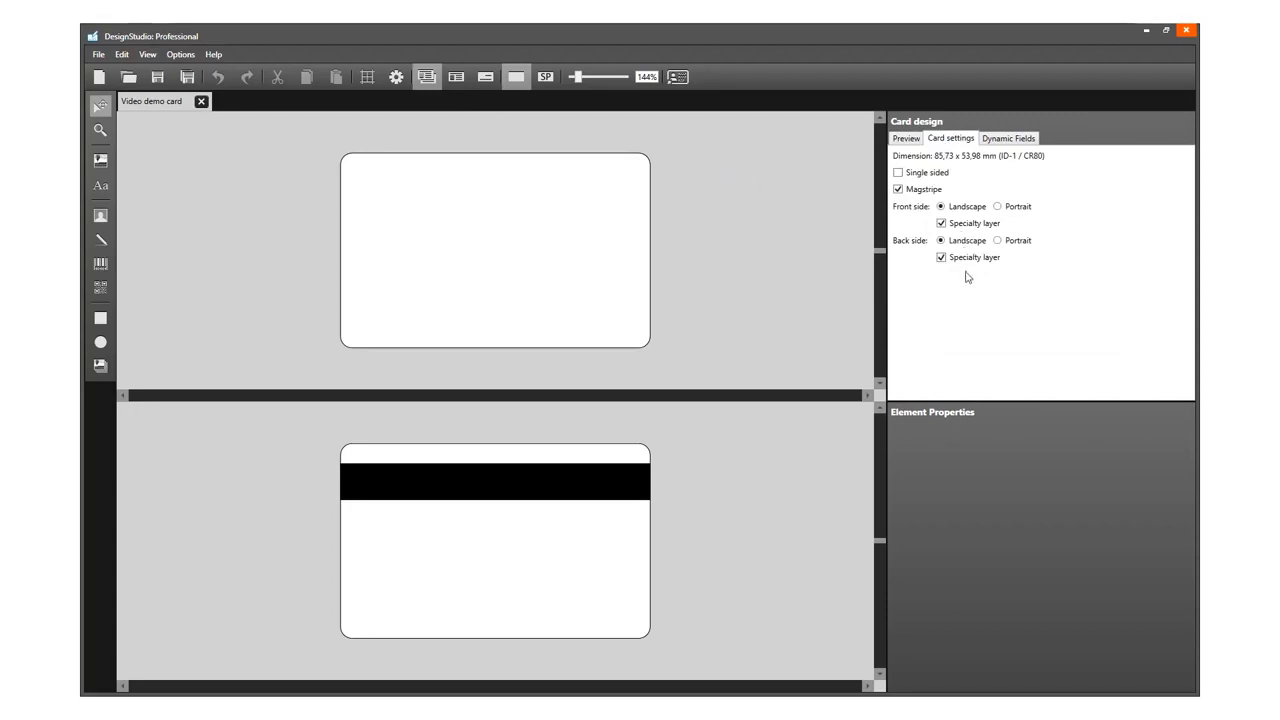